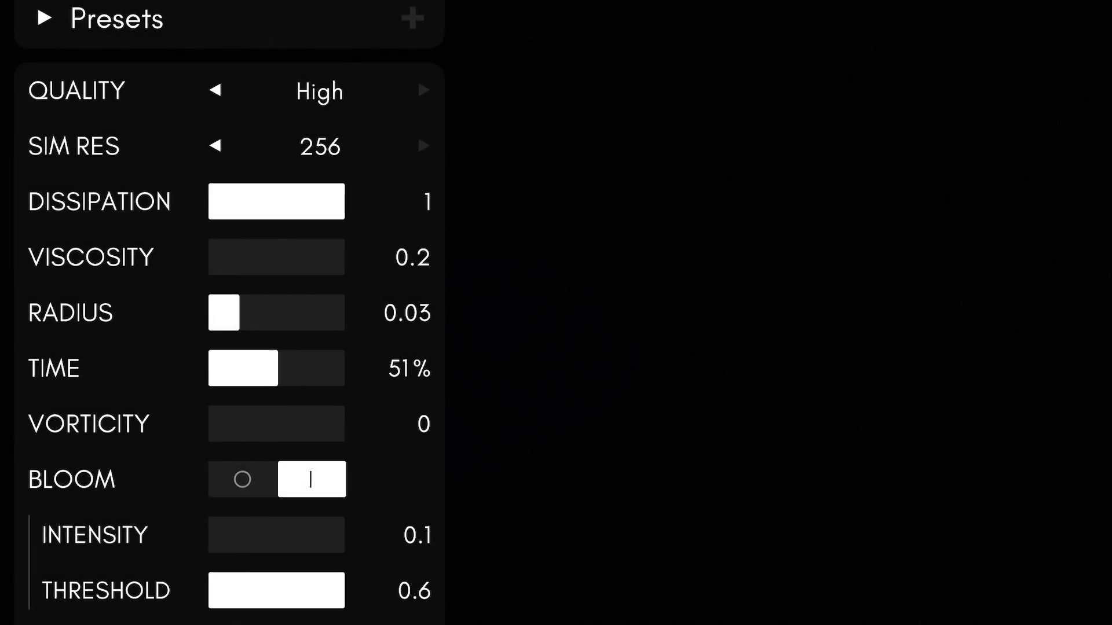
Step: Scroll the settings panel down to the Autoplay (amount 15, speed 2) and Saturated palette options
scroll(down, 3)
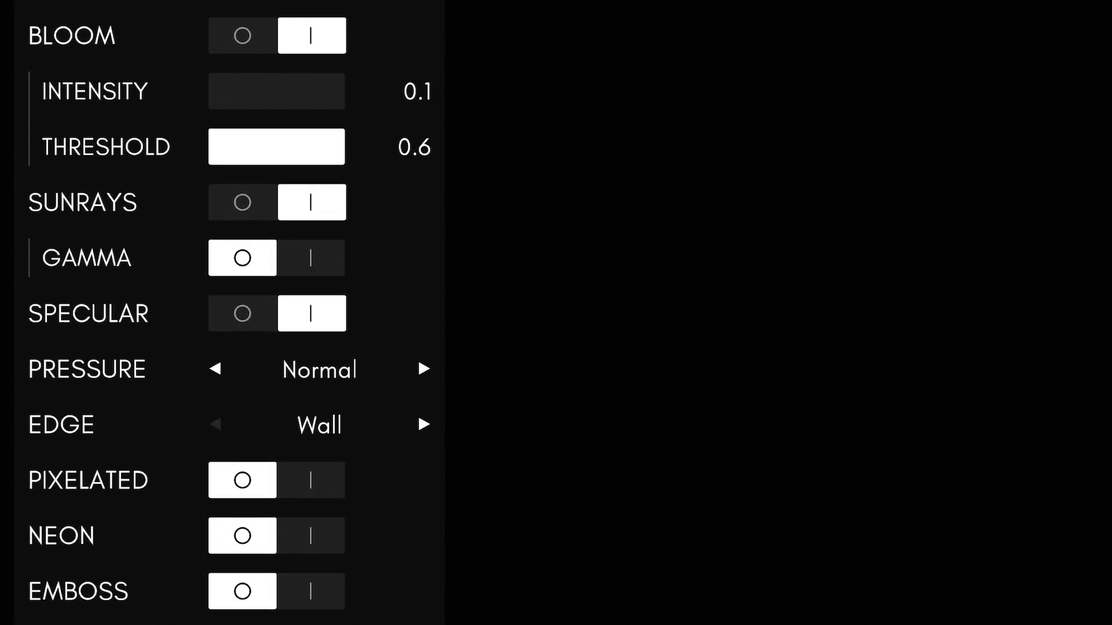
scroll(down, 3)
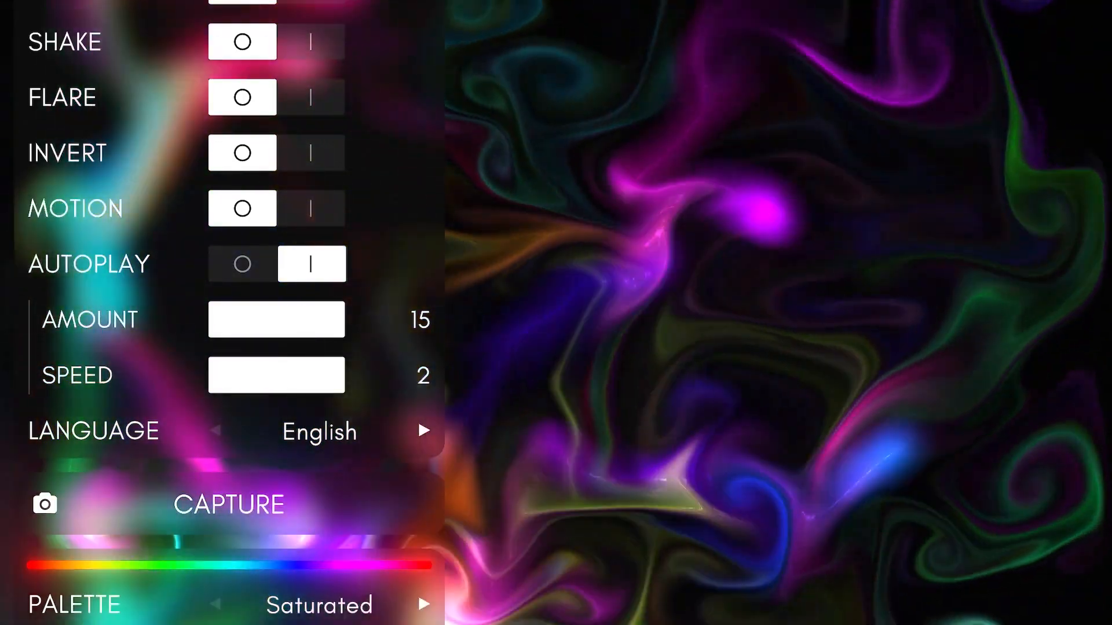
Step: Advance the palette from Saturated to RGB, then to the purple-blue-brown scheme
click(423, 604)
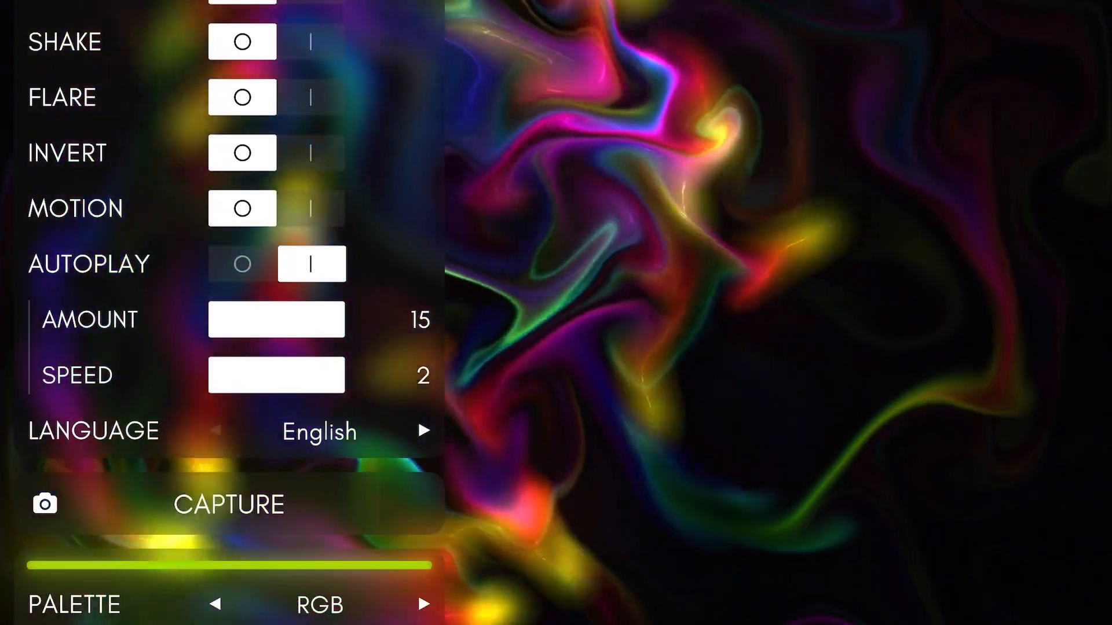
click(423, 605)
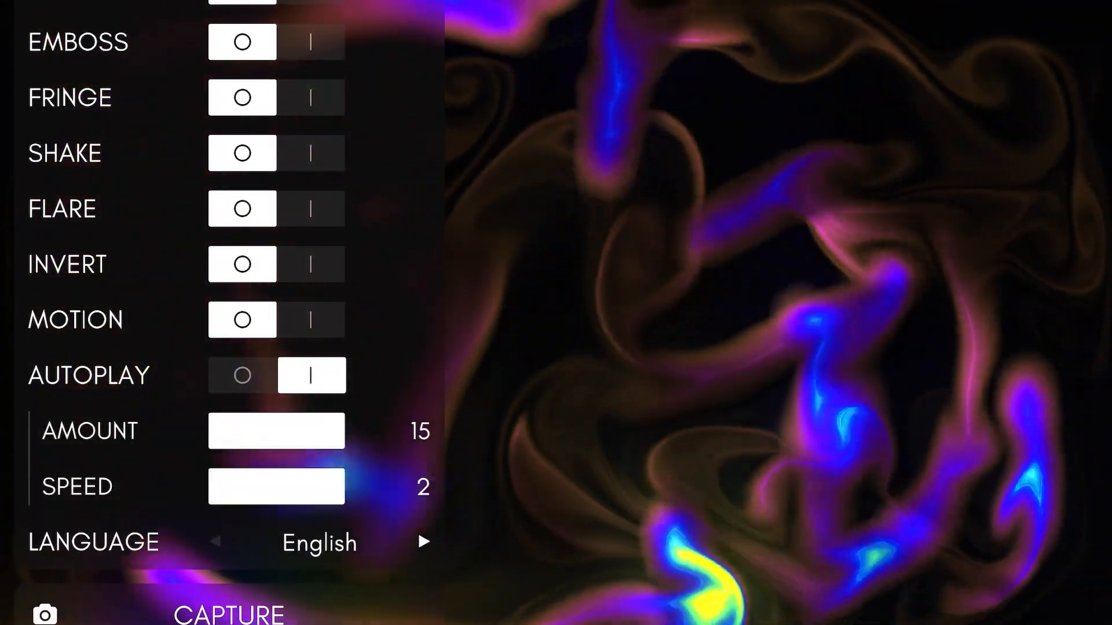
Step: Switch on the Motion effect at intensity 0.1 and scroll further down the panel
click(312, 319)
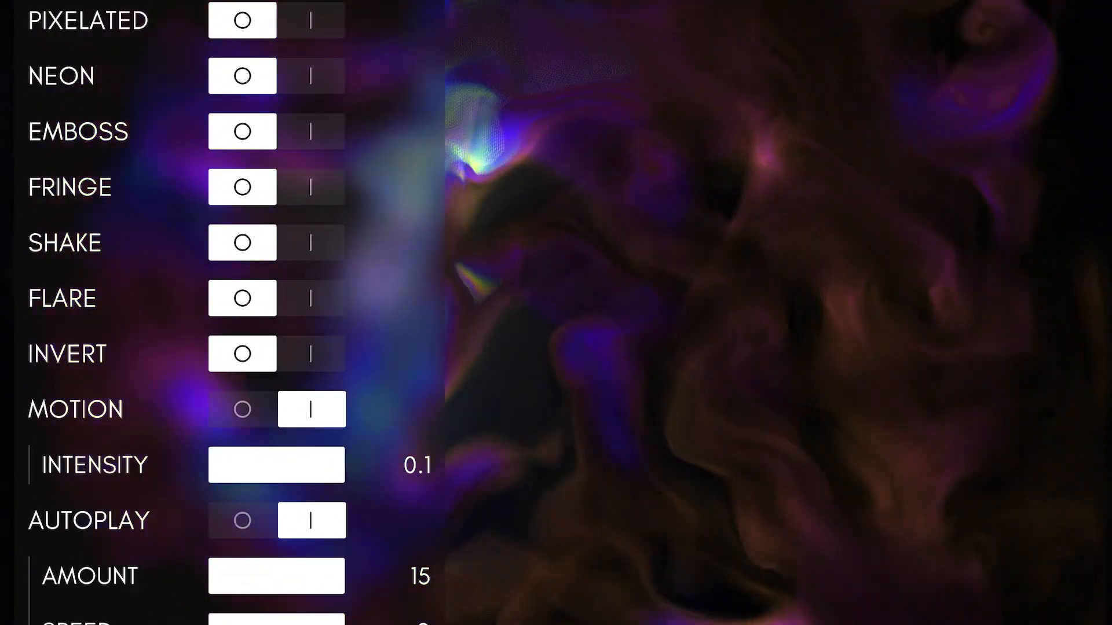
scroll(down, 3)
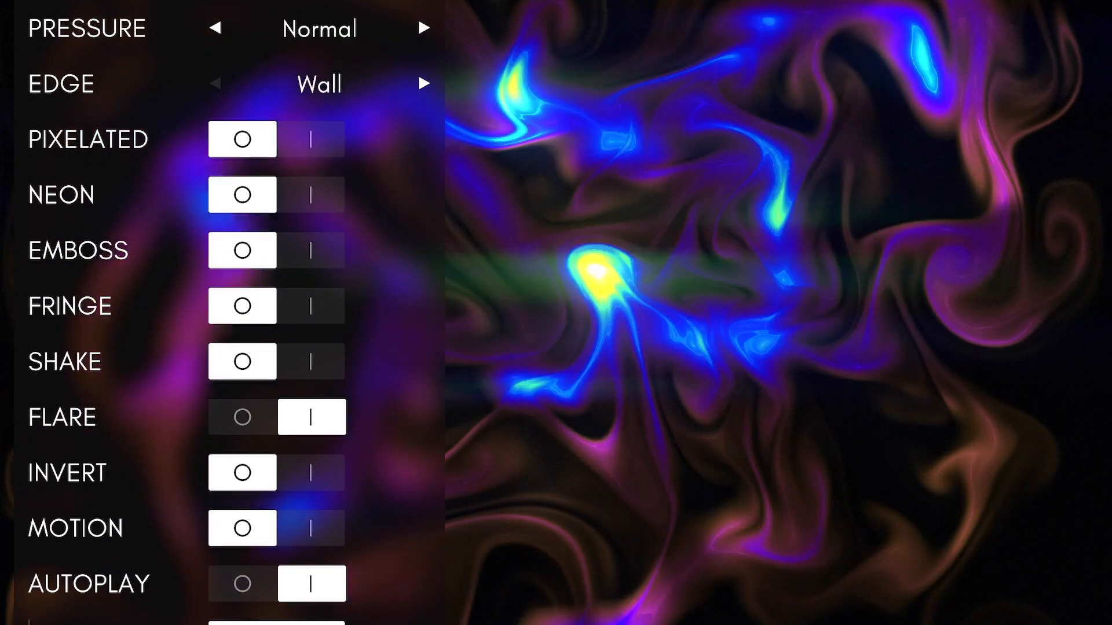
Step: Scroll down to the Cosine palette settings: alpha 0, beta 0.178, gamma 0.624
scroll(down, 3)
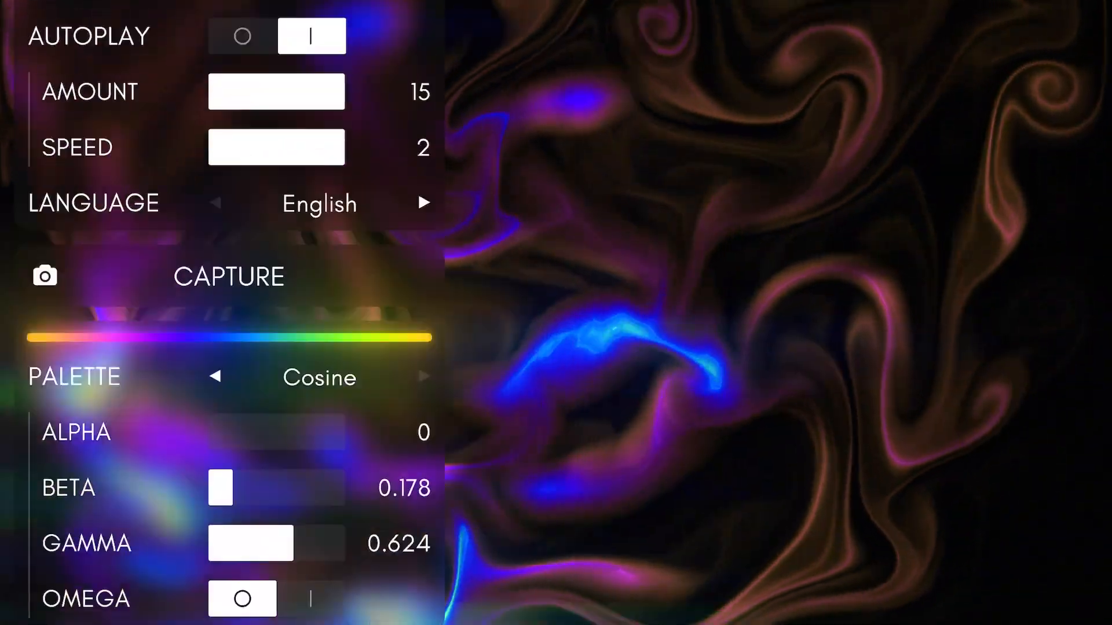